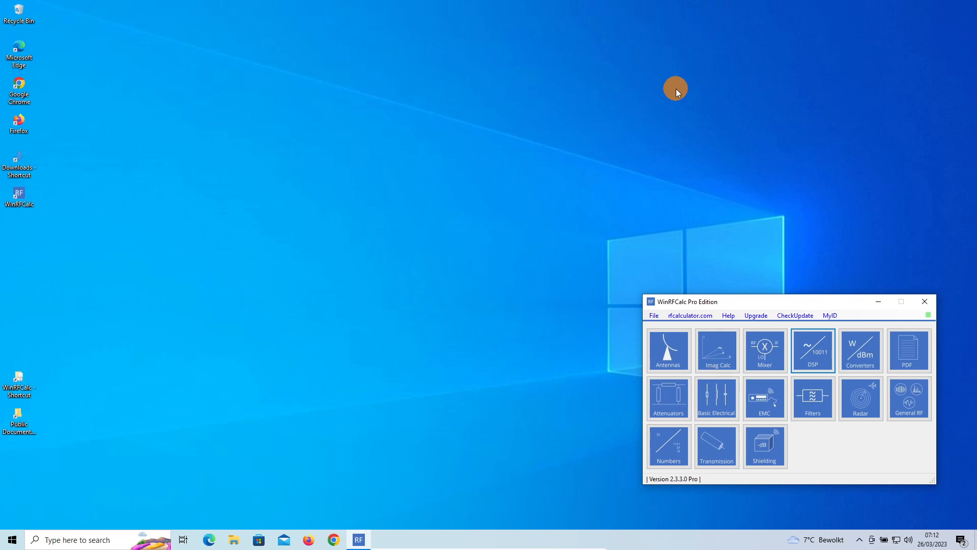
mouse_move(879, 222)
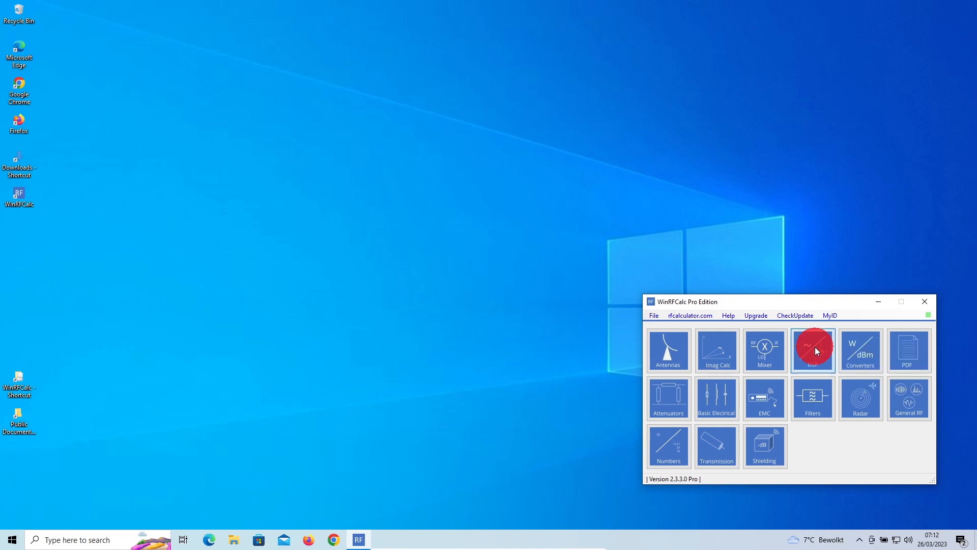
Open the DSP and Digital tools collection from the main calculator window
click(812, 350)
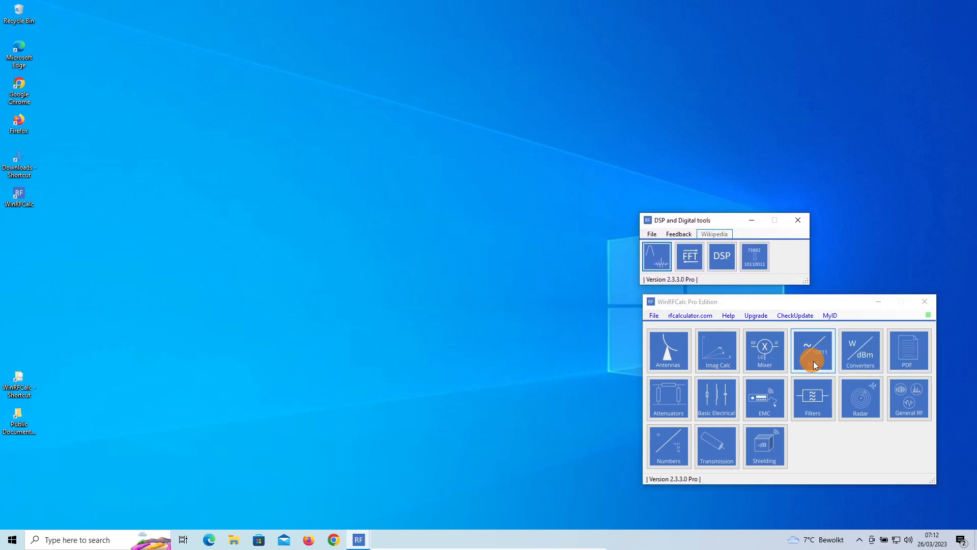
mouse_move(657, 258)
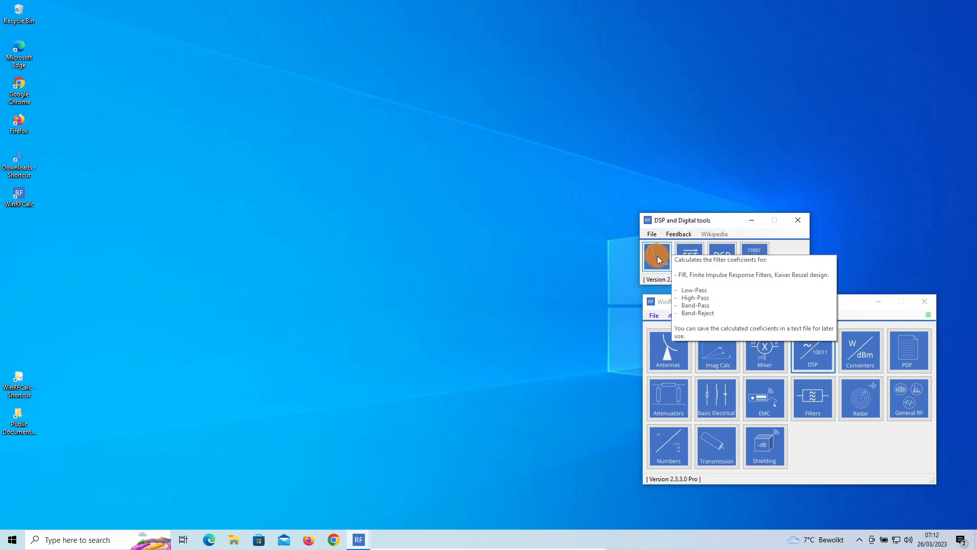
Calculate a low-pass FIR filter with 5000 Hz cutoff, 101 taps and 85 dB attenuation
click(657, 256)
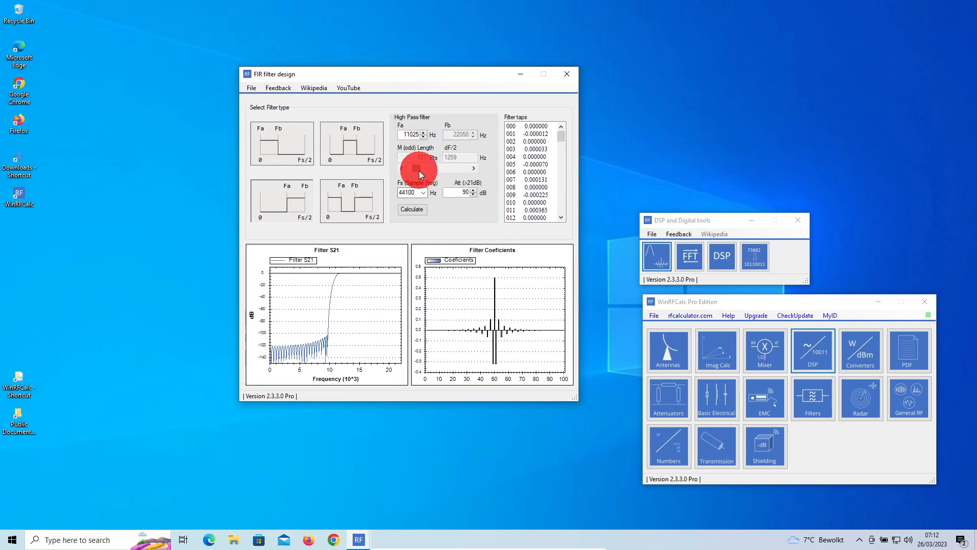
click(282, 144)
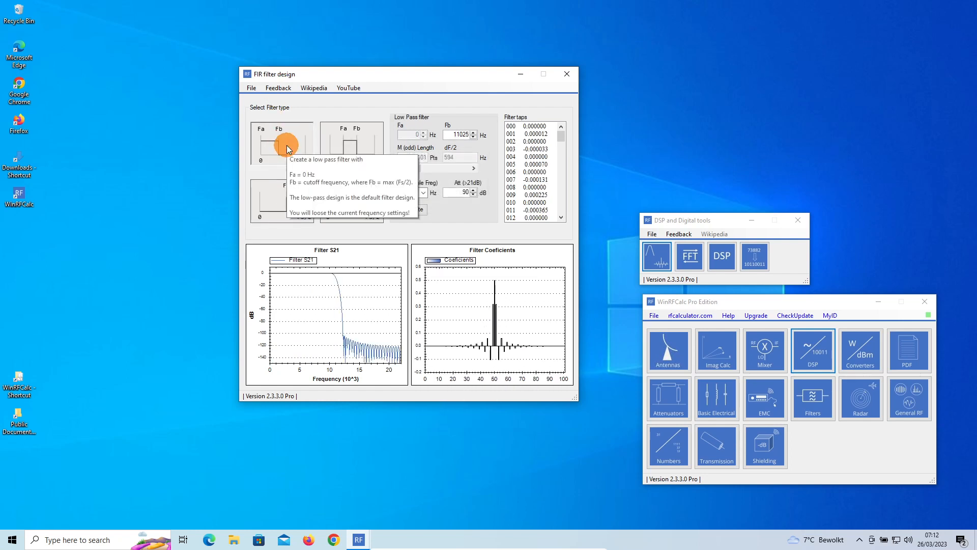
mouse_move(407, 170)
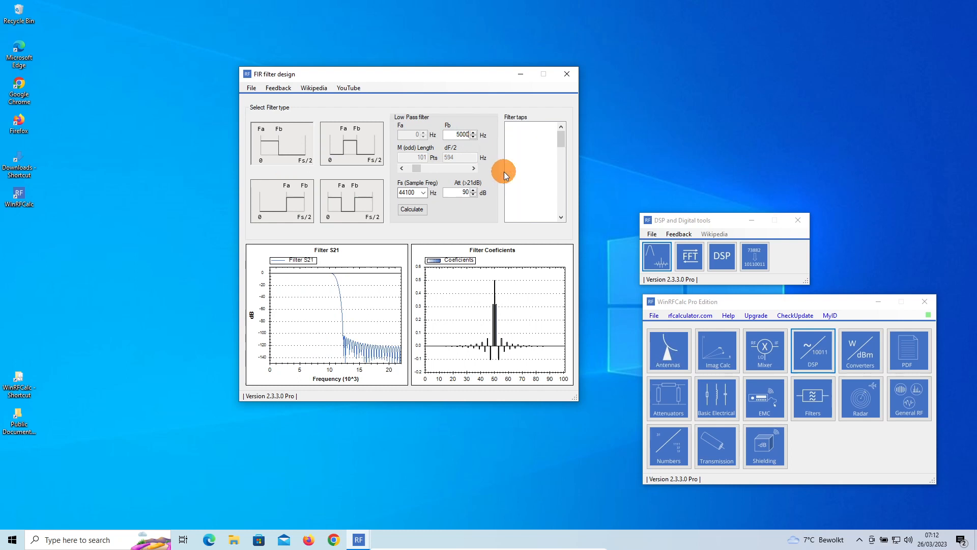
click(411, 210)
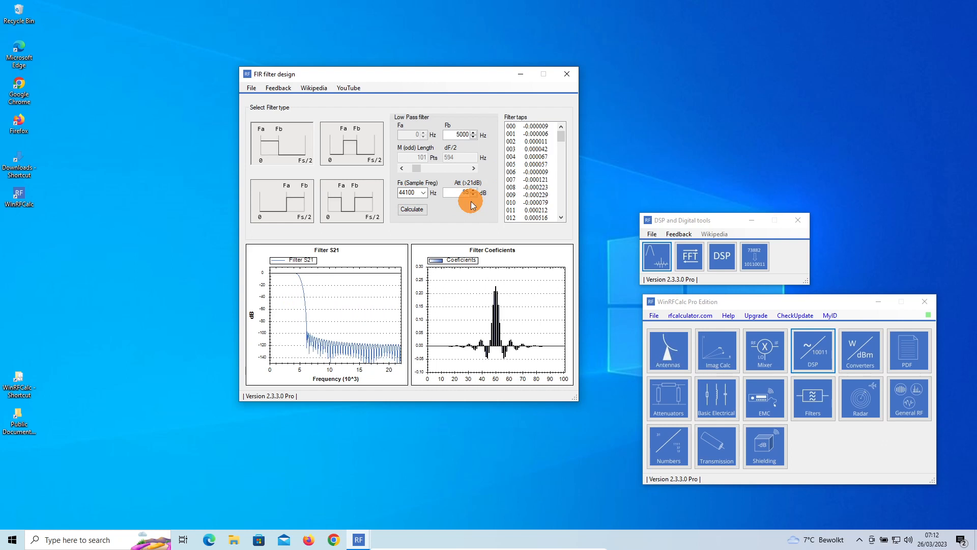
mouse_move(418, 276)
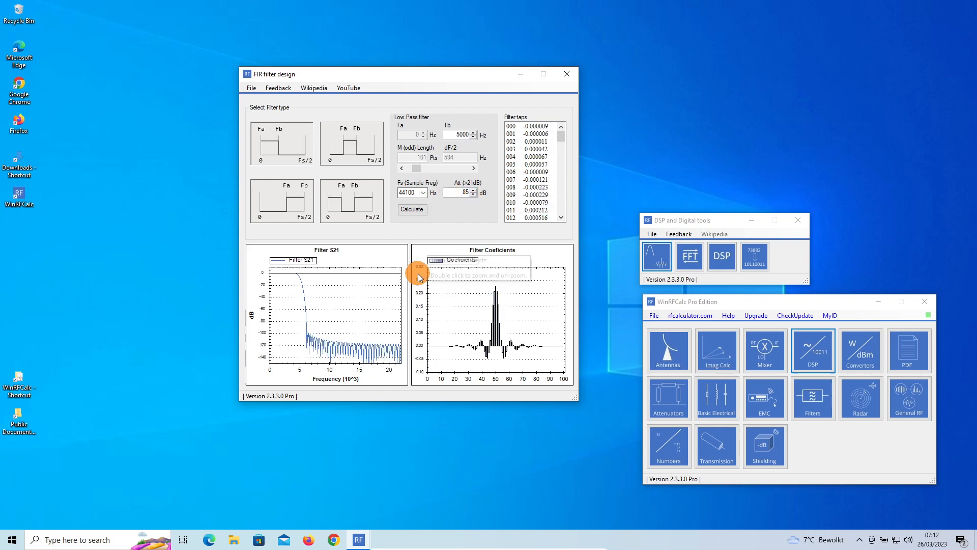
mouse_move(394, 126)
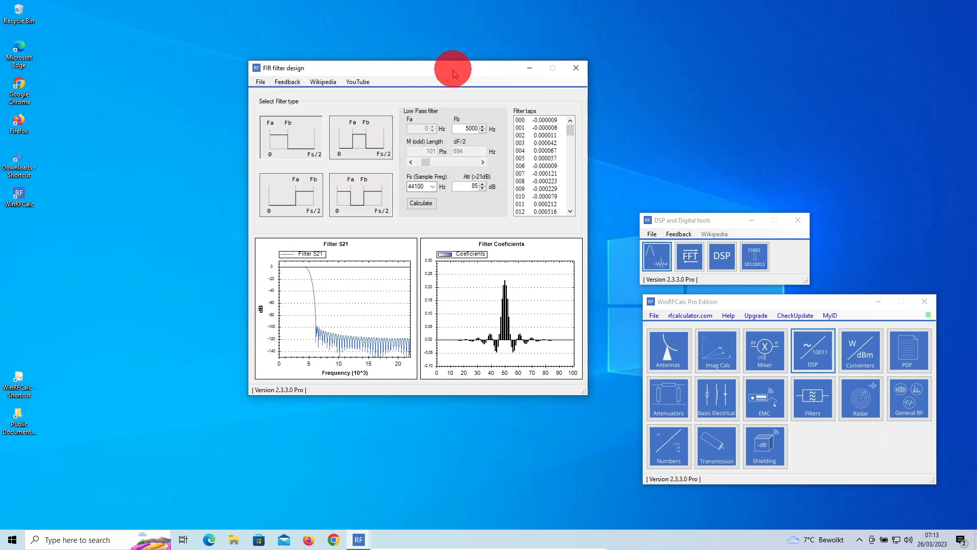
Save the design as LP Fa-0_Fb-5000_M-101_Fs-44100_Att-85 in the FIRdesigns folder
click(260, 82)
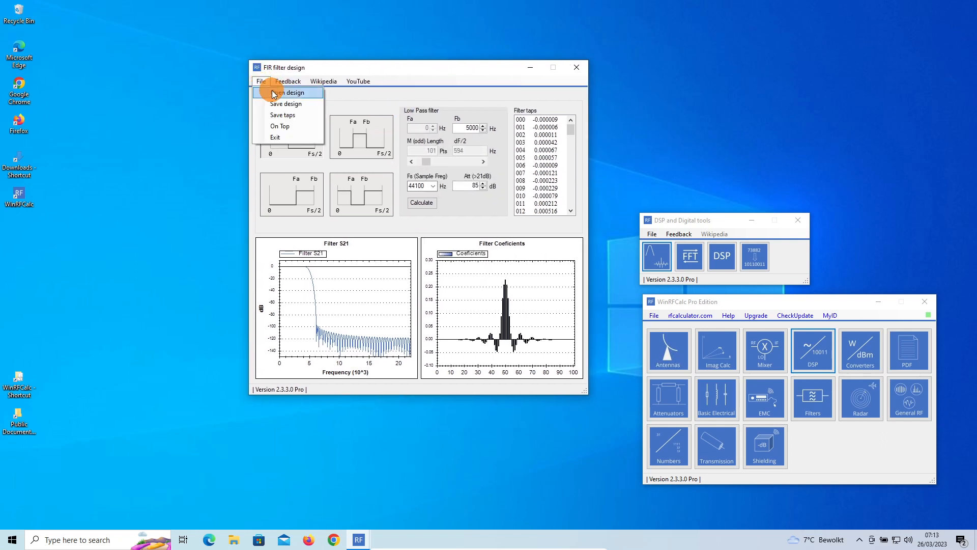
click(286, 104)
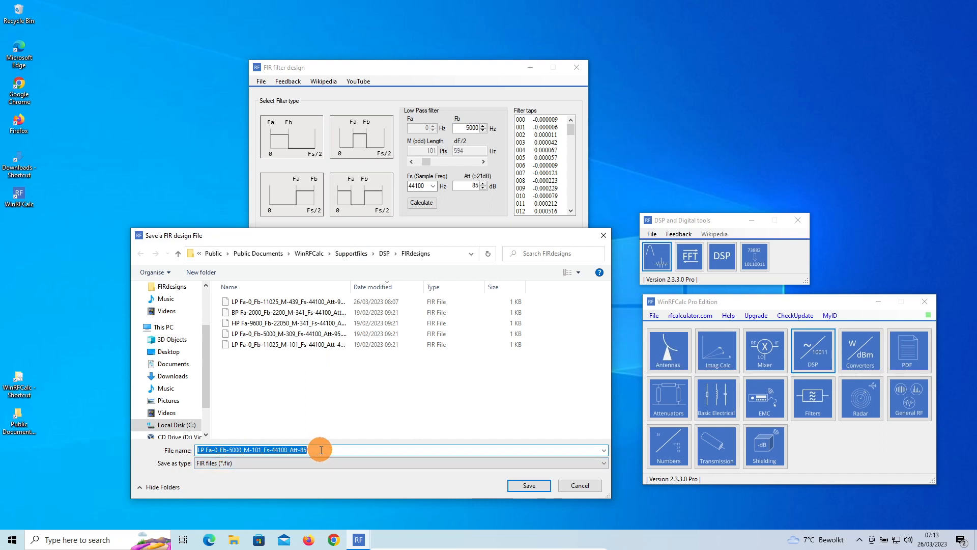
mouse_move(455, 214)
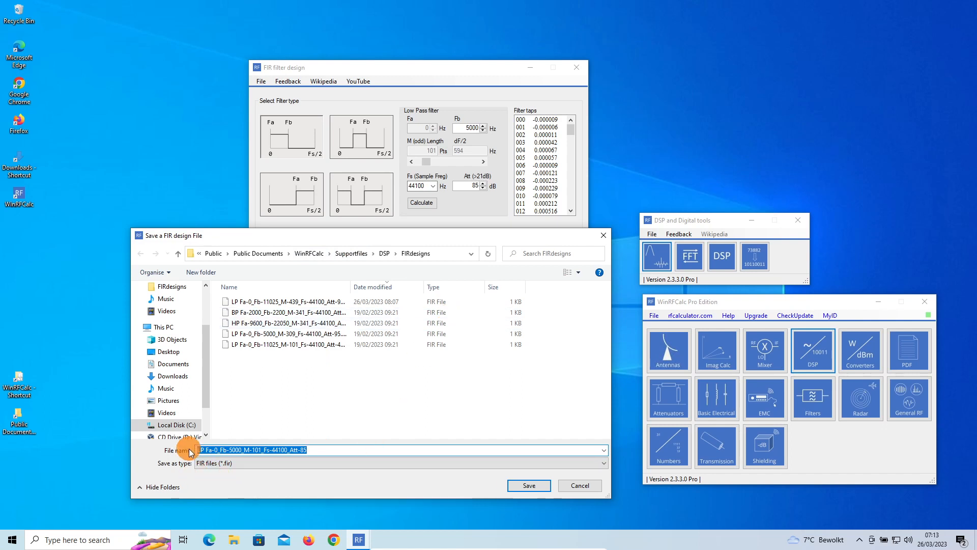
mouse_move(208, 485)
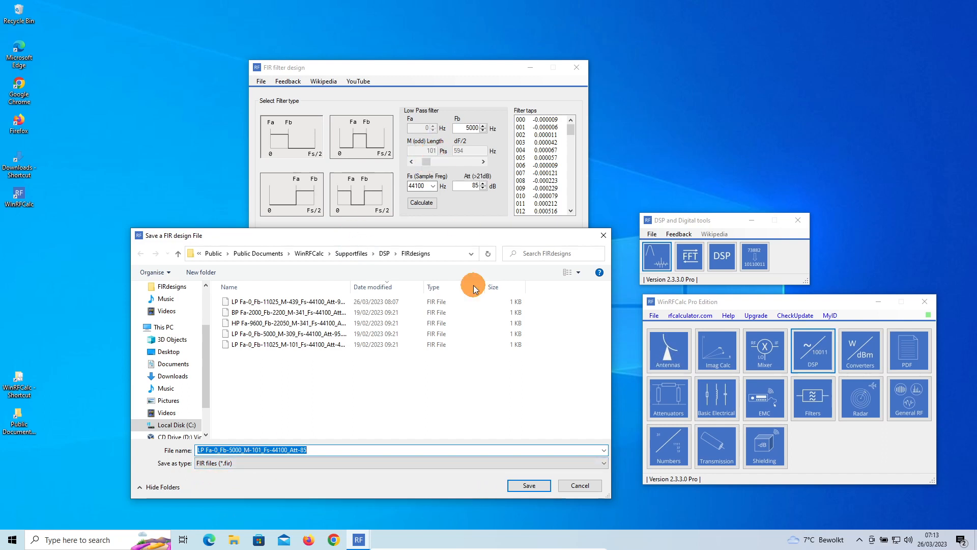
mouse_move(268, 450)
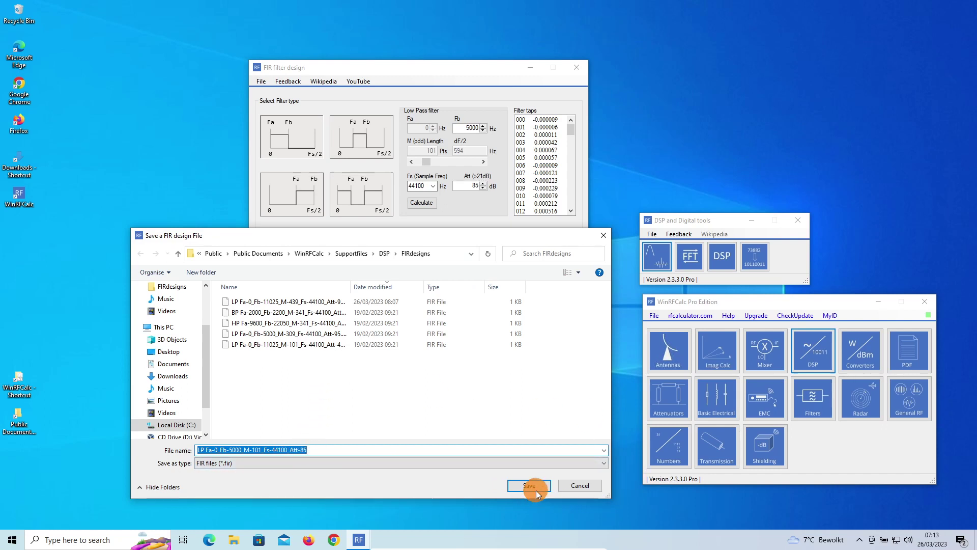
click(528, 486)
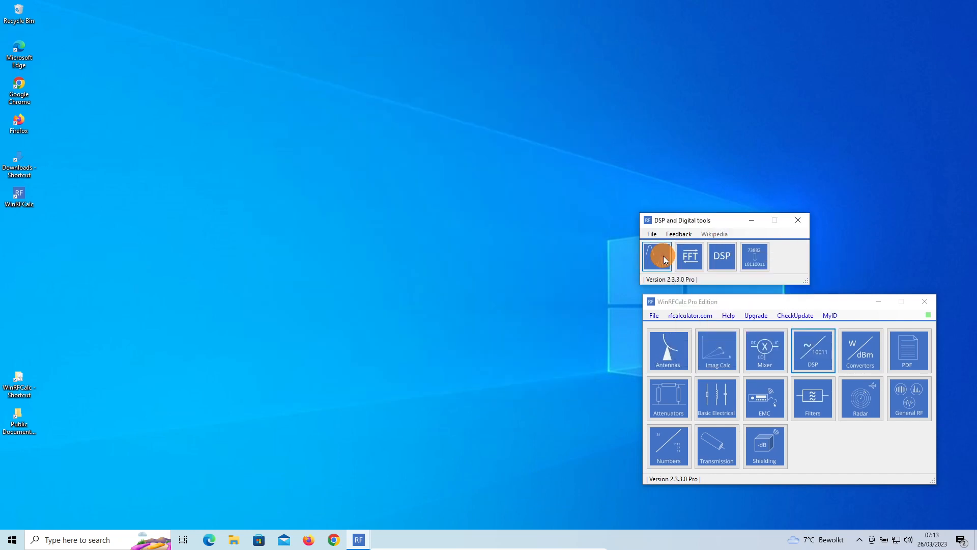
Reopen the FIR filter design tool with the default 11025 Hz, 90 dB low-pass filter
click(657, 257)
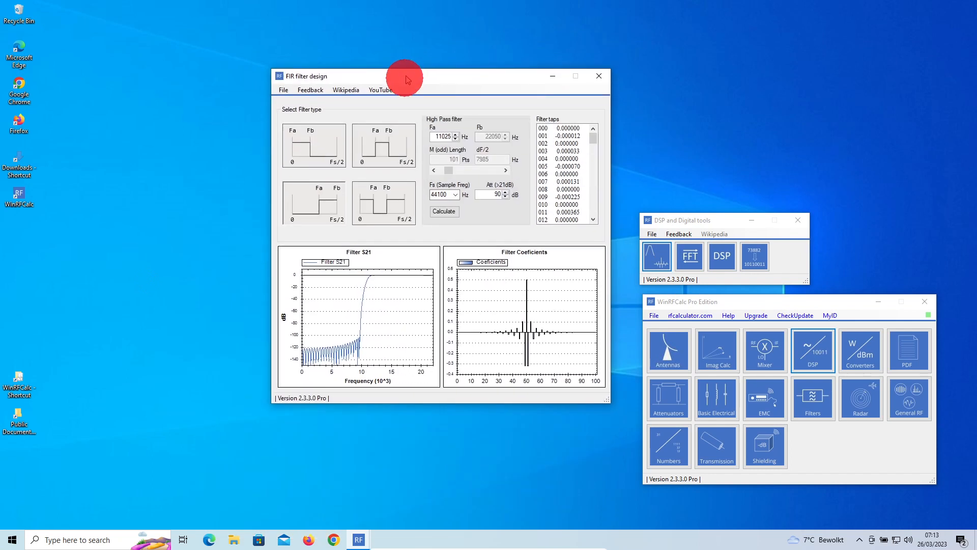
mouse_move(314, 150)
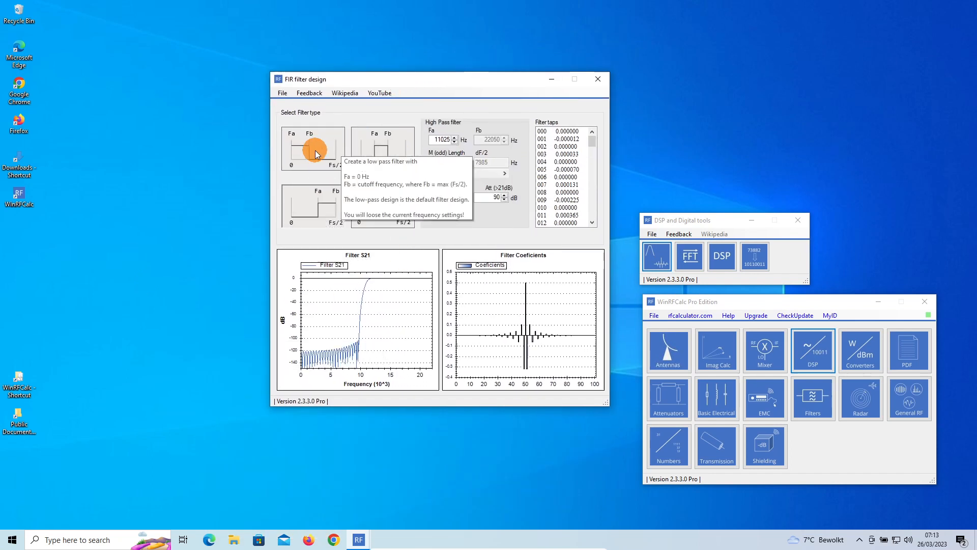
click(312, 148)
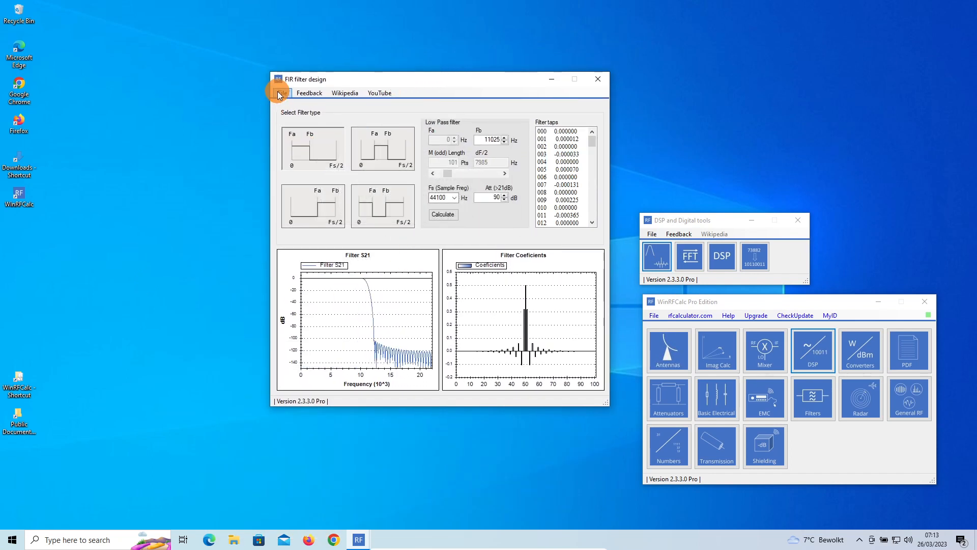
click(282, 92)
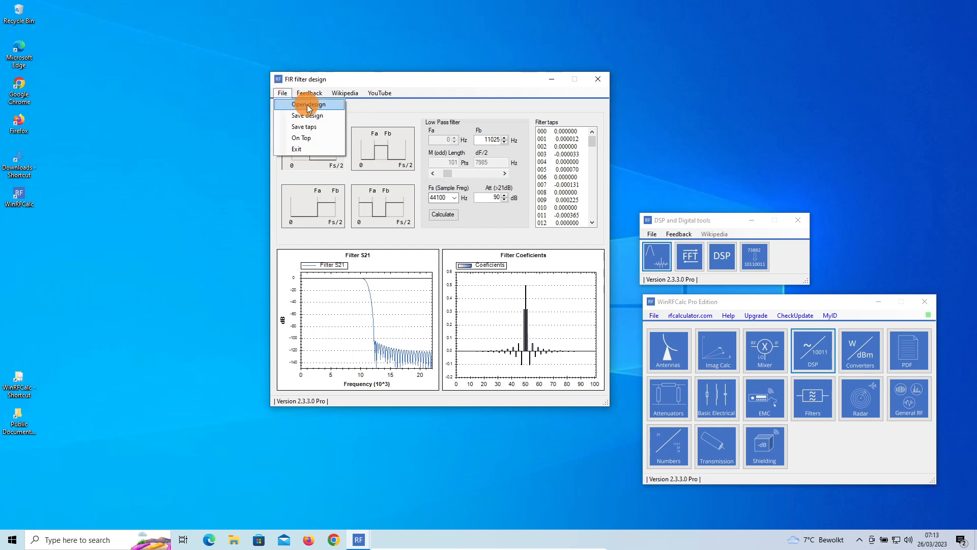
Load the saved LP Fa-0_Fb-5000_M-101_Fs-44100_Att-85.fir design, newest first by date
click(309, 104)
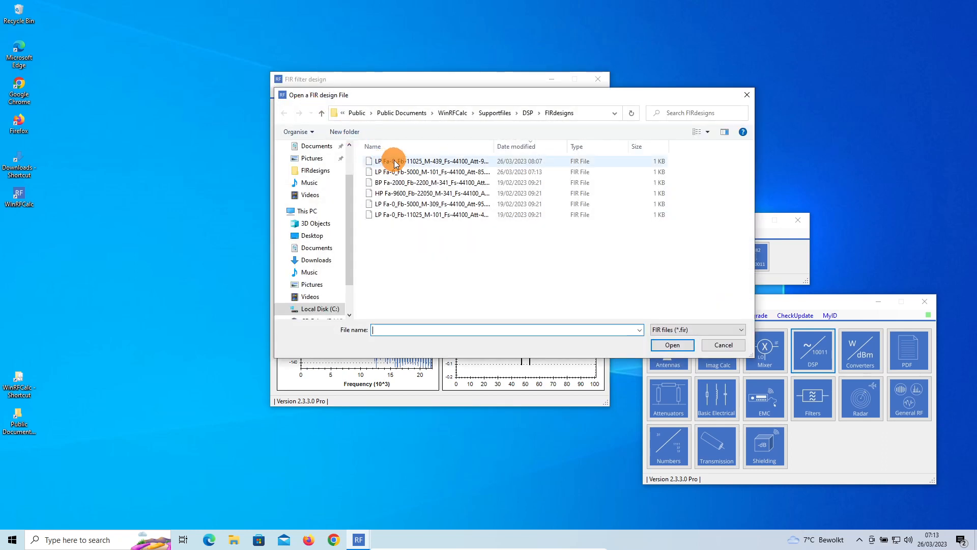
click(430, 160)
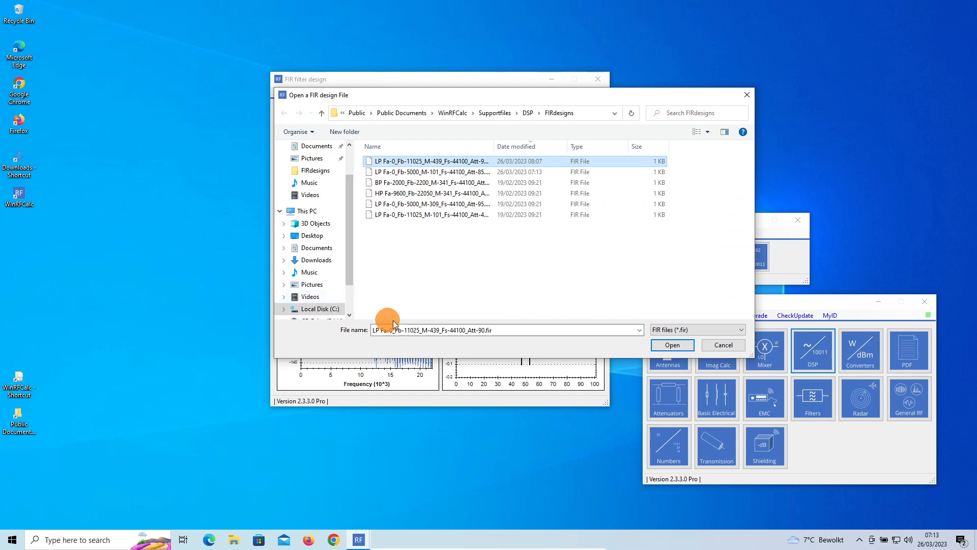
click(512, 145)
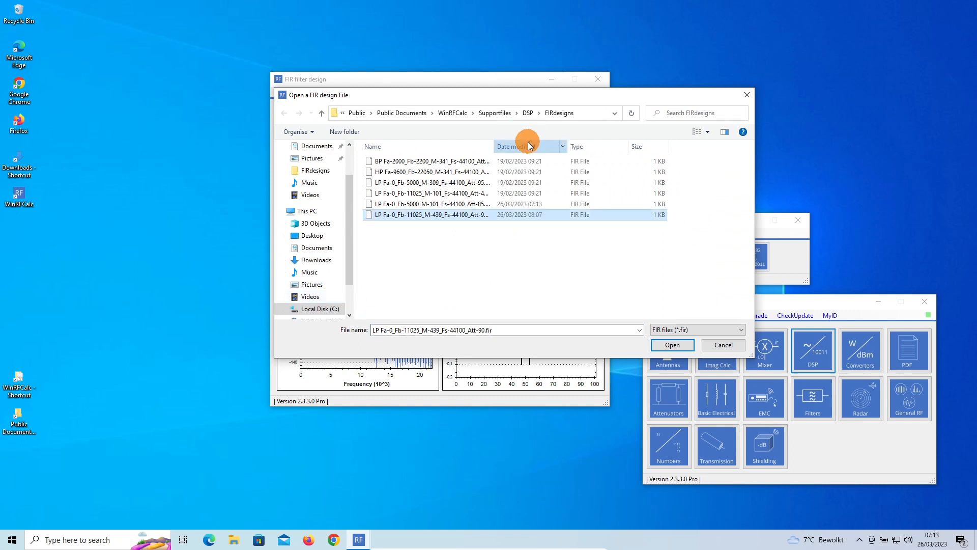
click(513, 146)
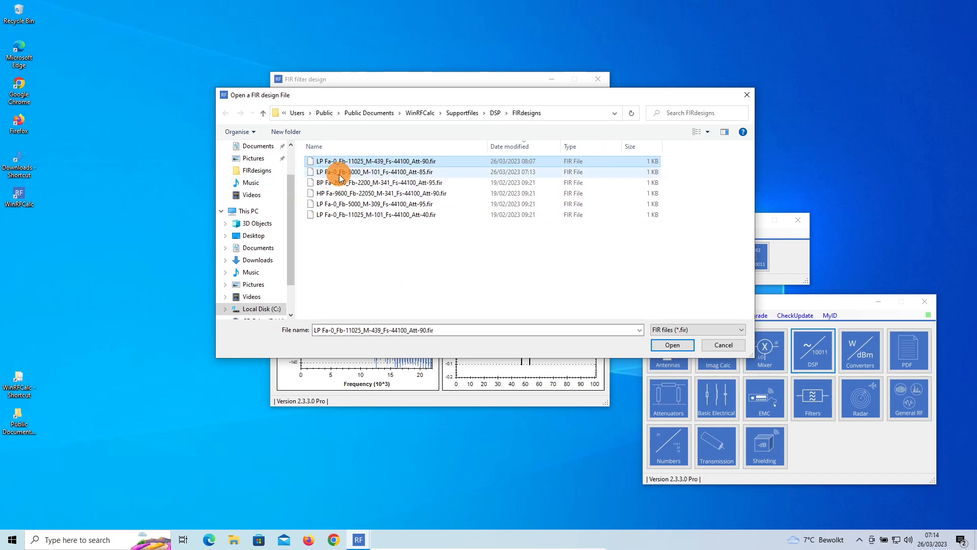
click(377, 171)
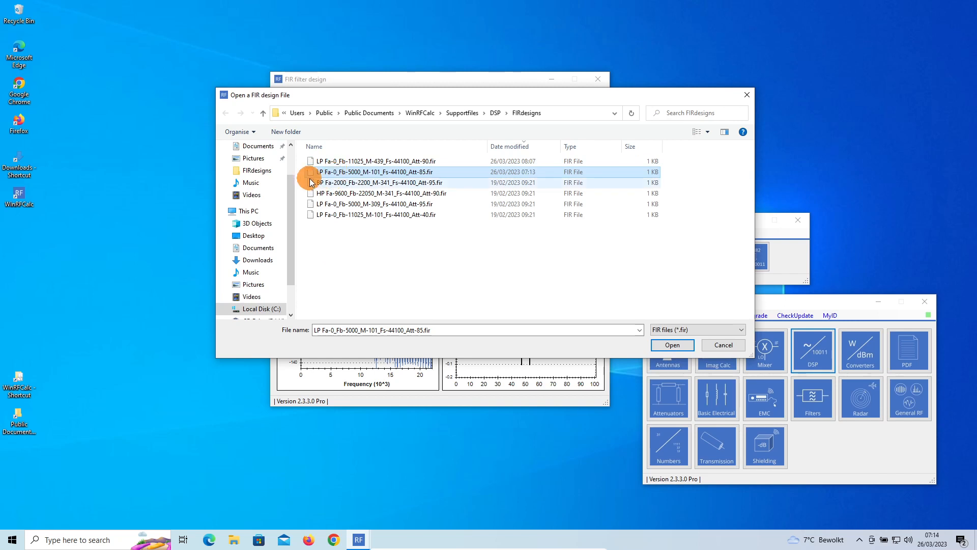
mouse_move(630, 320)
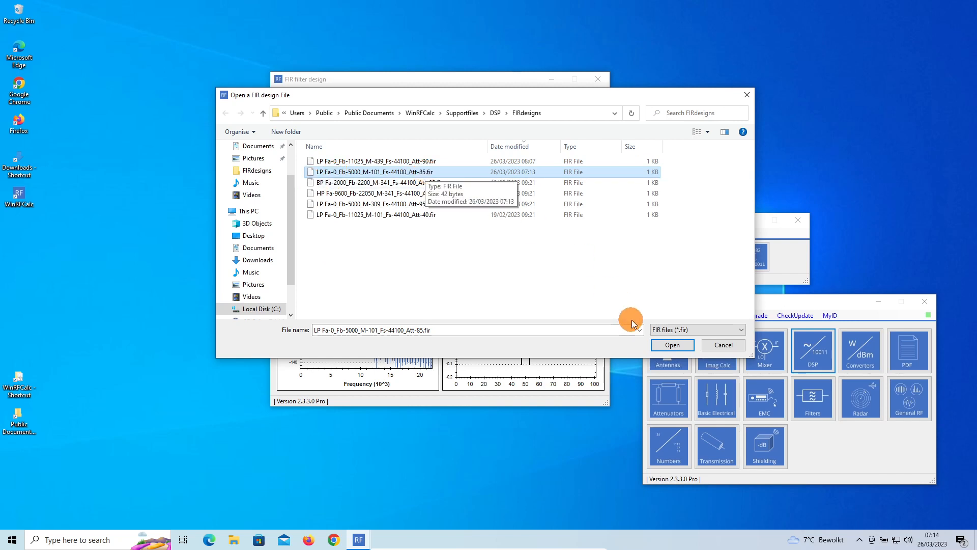
click(672, 345)
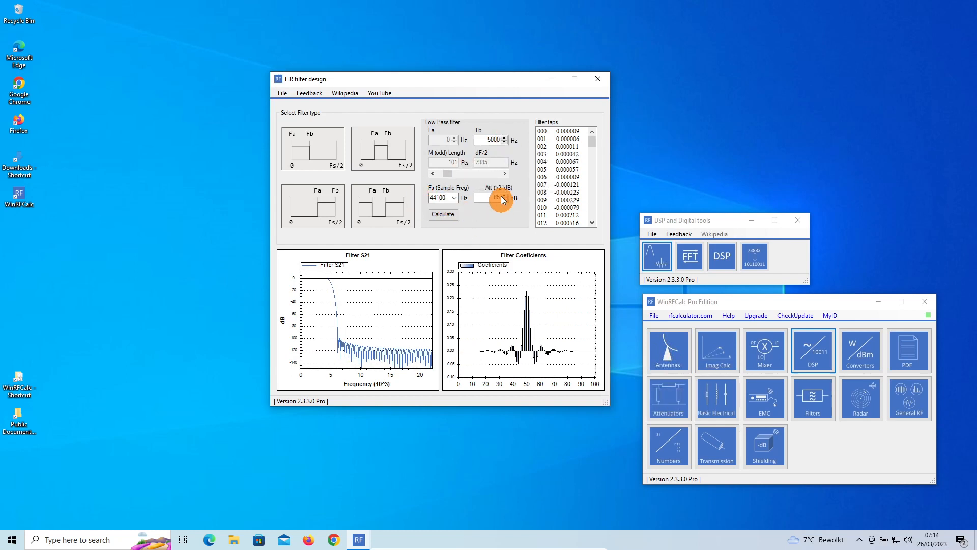
mouse_move(432, 129)
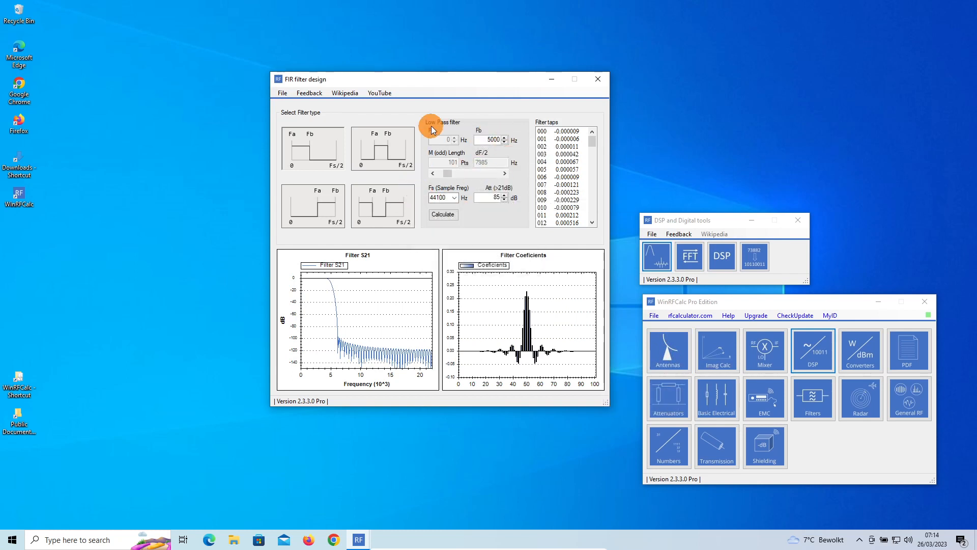
mouse_move(328, 288)
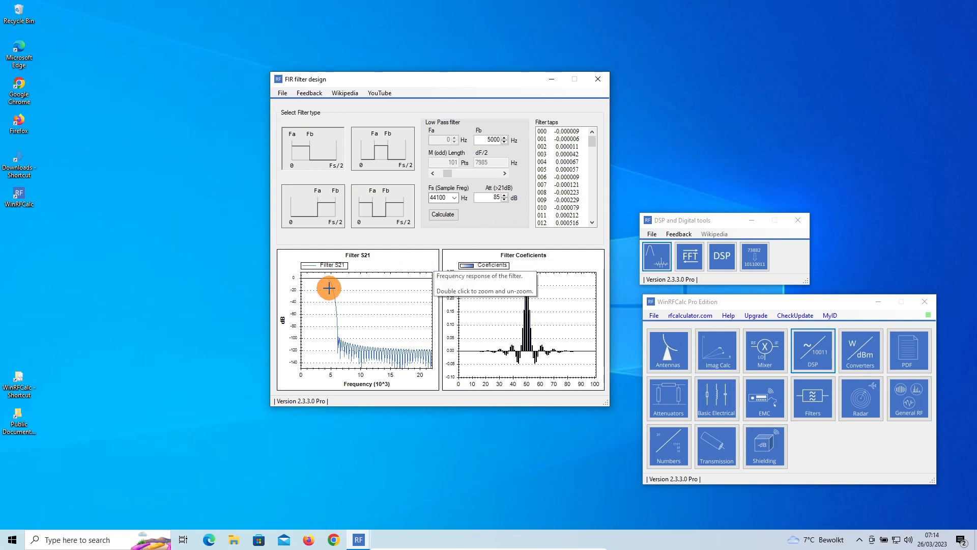
mouse_move(447, 175)
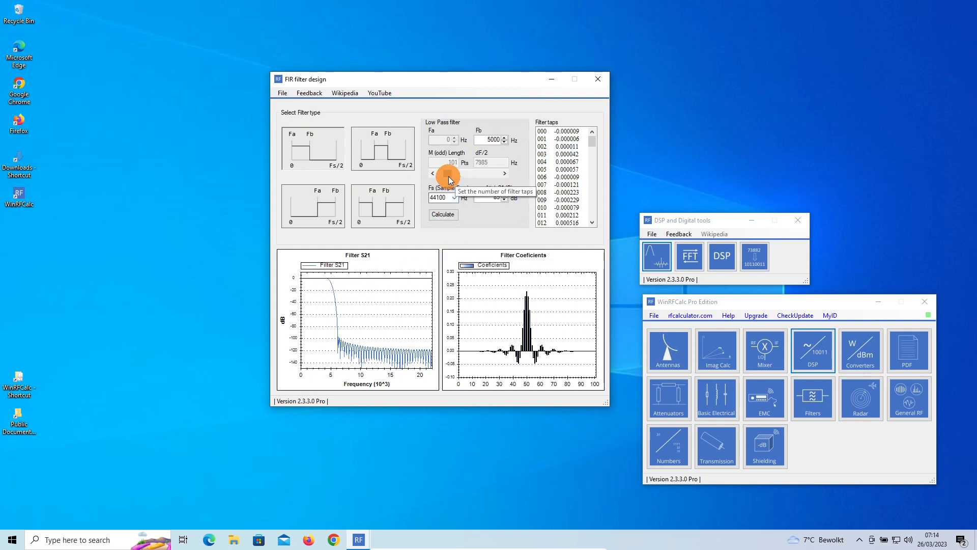
Shorten the filter length M to 69 taps so the plots and tap list recalculate
click(432, 176)
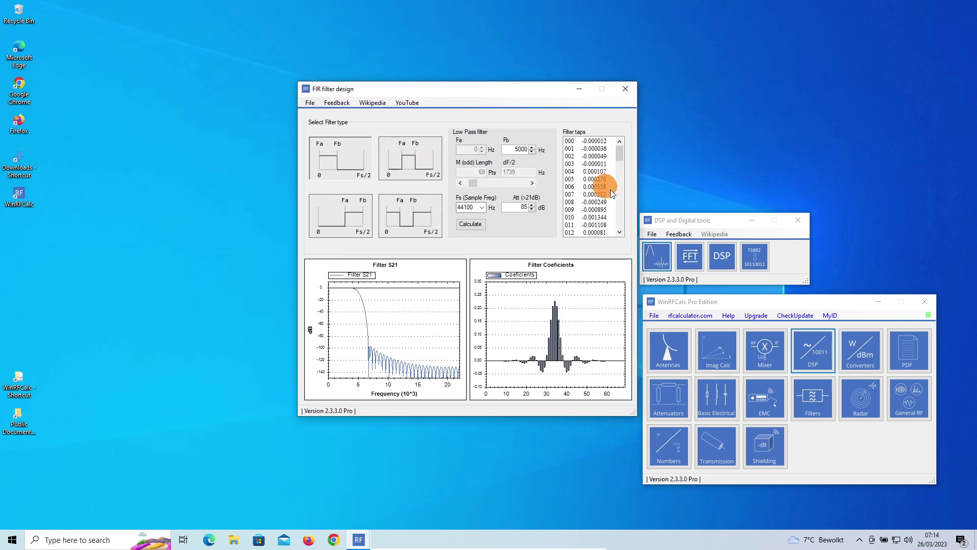
mouse_move(618, 155)
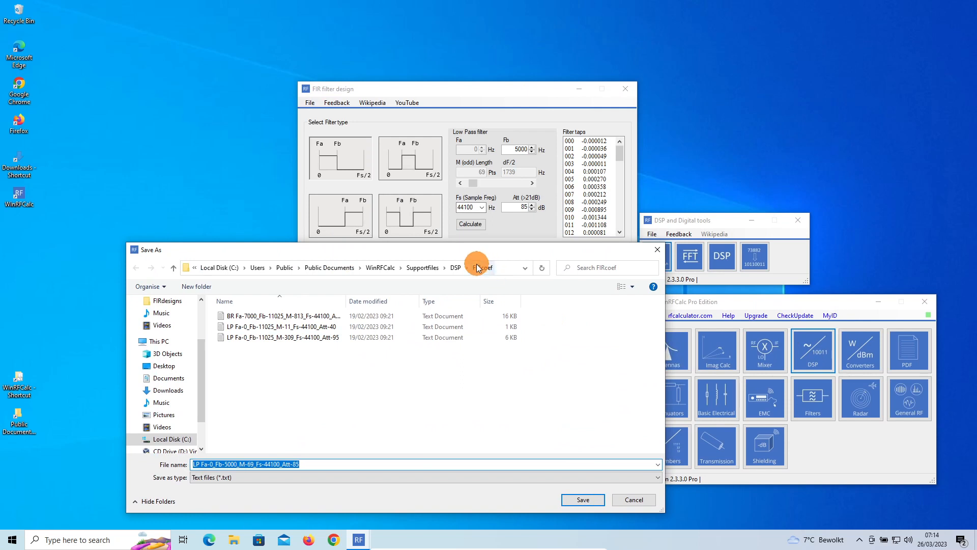
mouse_move(487, 270)
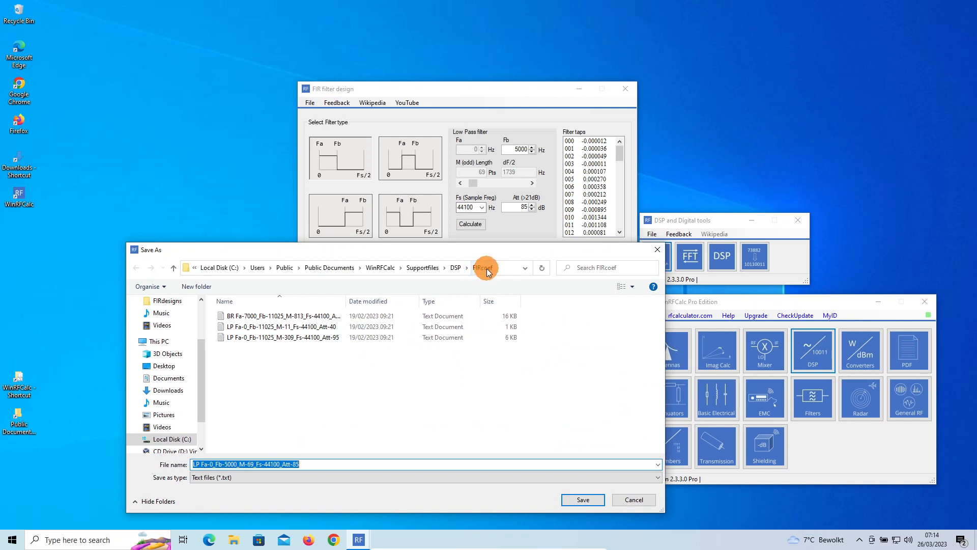
mouse_move(454, 267)
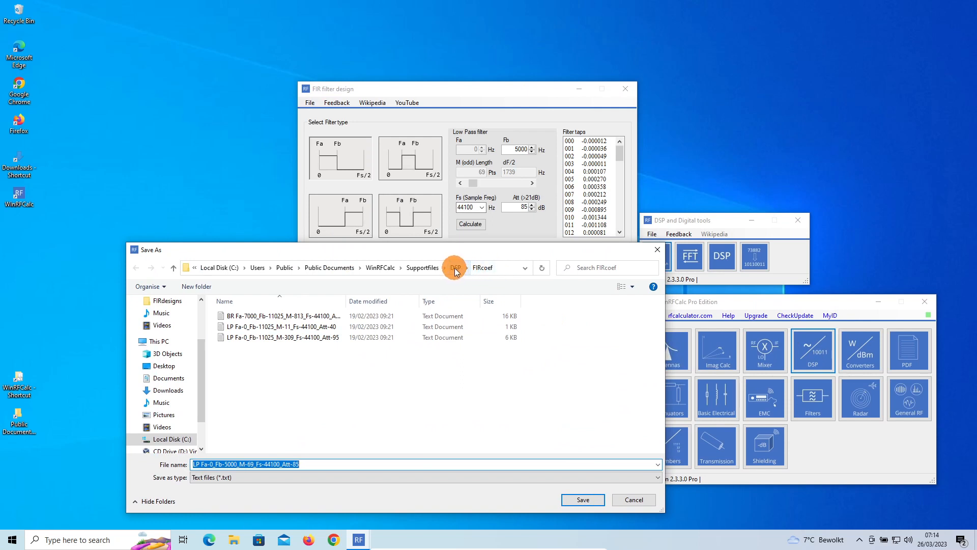
Save the 69-tap coefficients as LP Fa-0_Fb-5000_M-69_Fs-44100_Att-85.txt in the FIRcoef folder
click(455, 268)
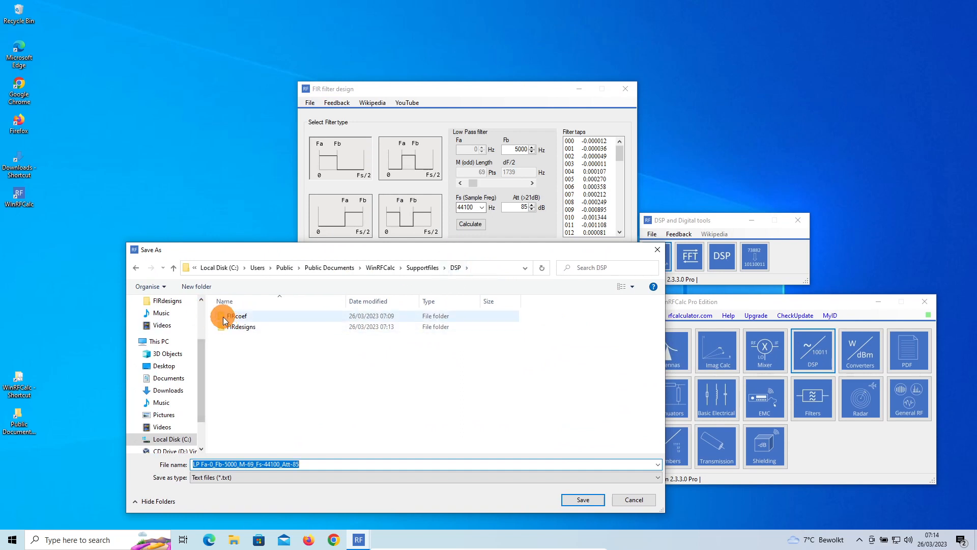
mouse_move(361, 340)
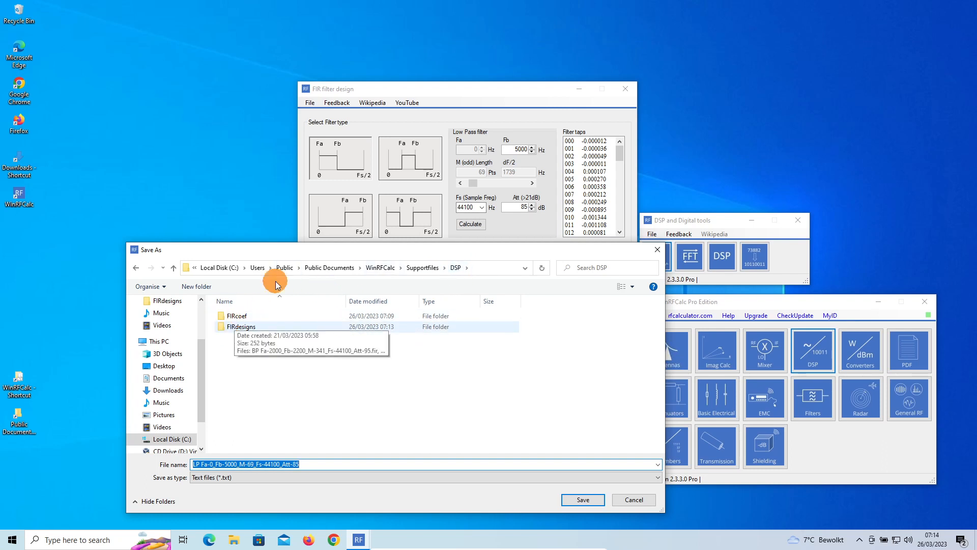
mouse_move(340, 279)
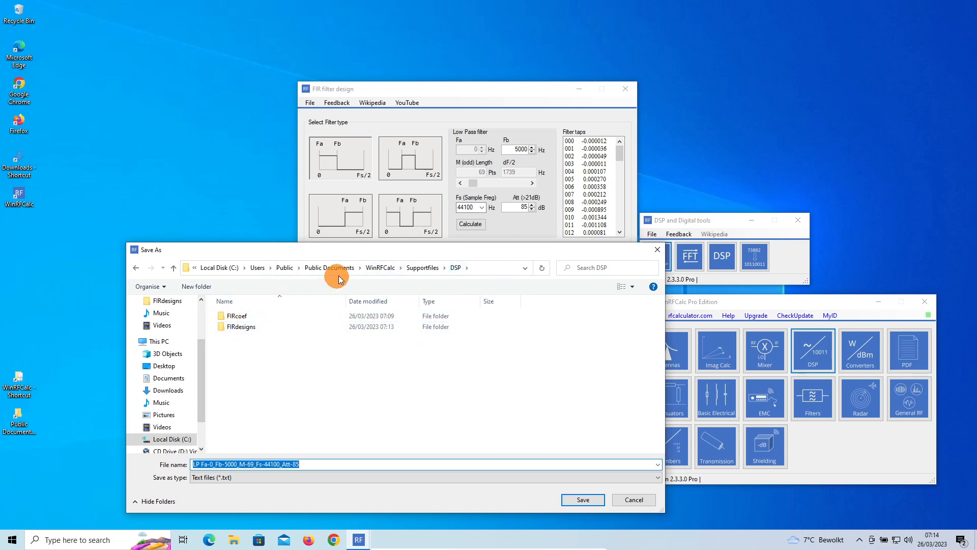
mouse_move(421, 268)
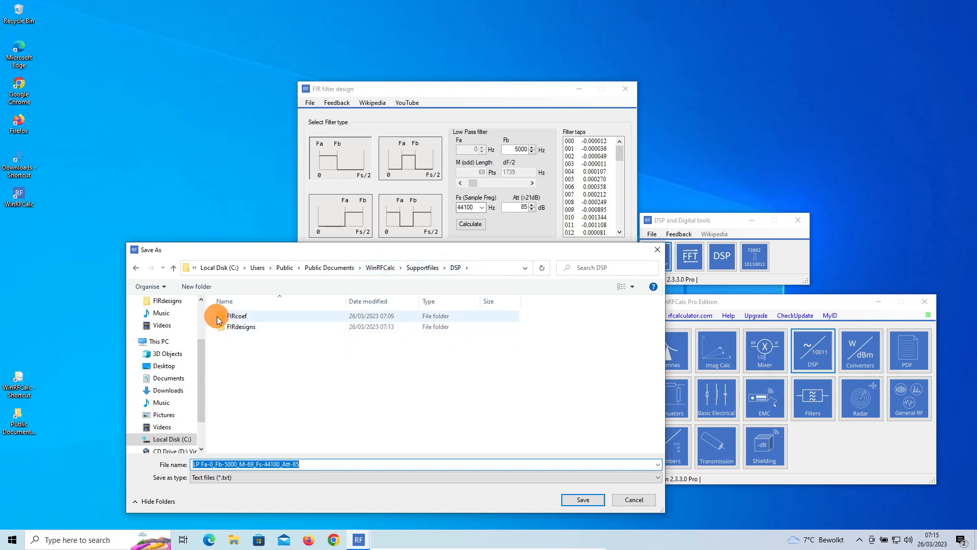
double_click(238, 316)
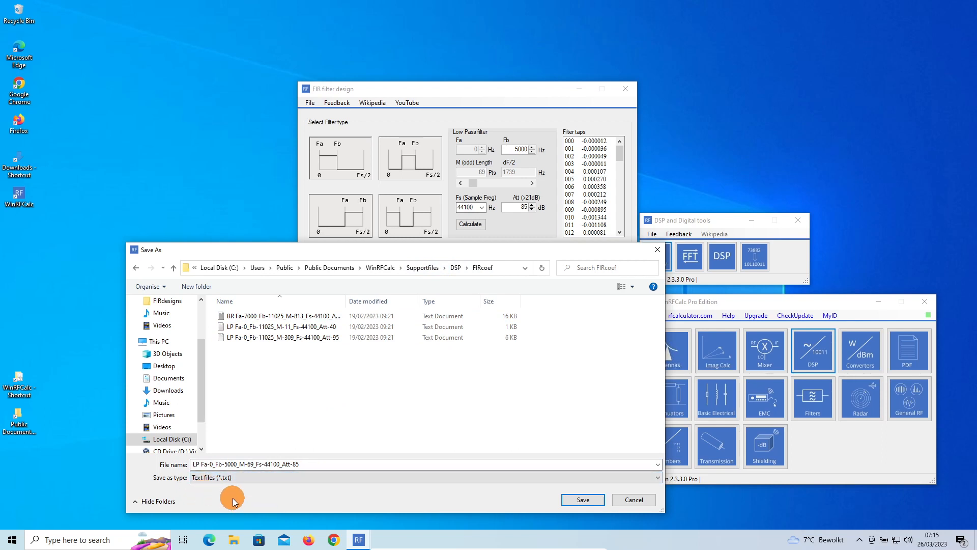
click(423, 464)
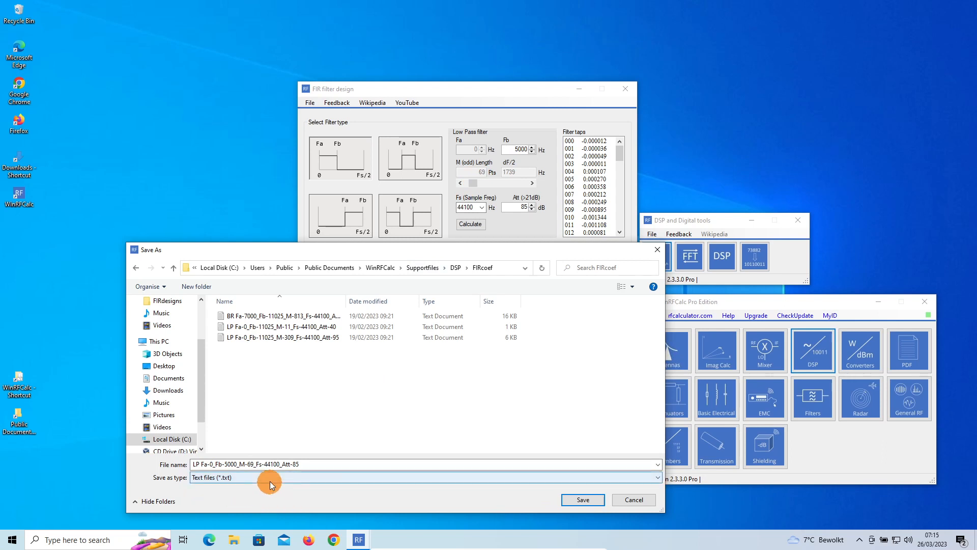
mouse_move(287, 483)
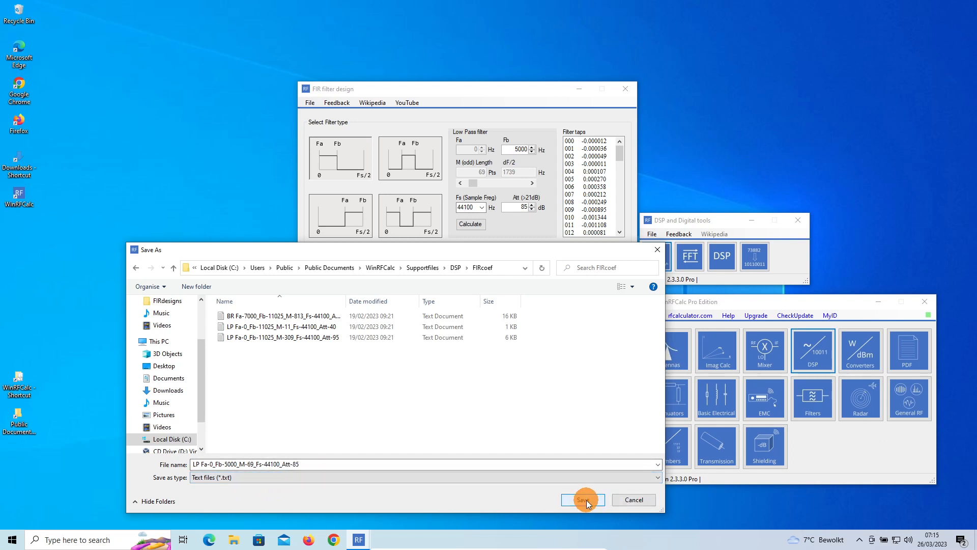
click(581, 499)
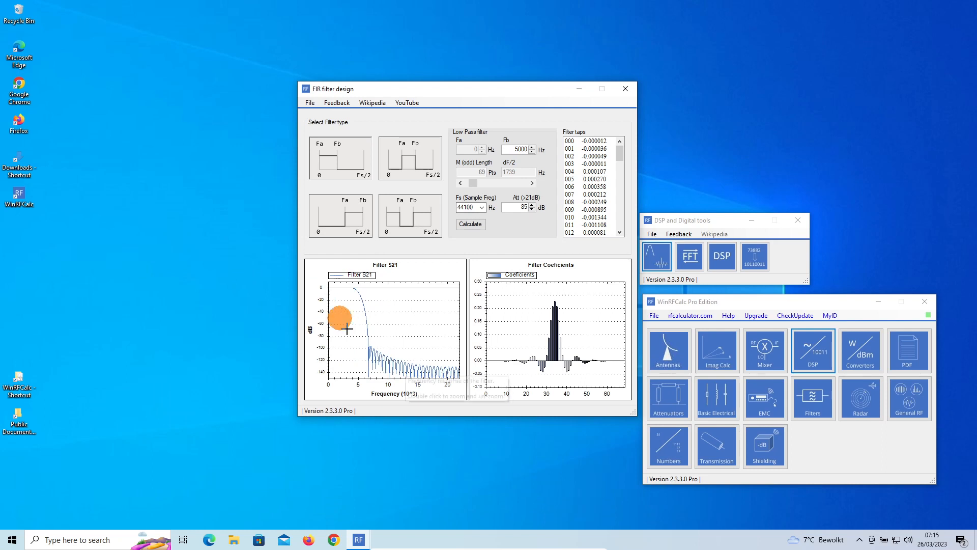
mouse_move(289, 123)
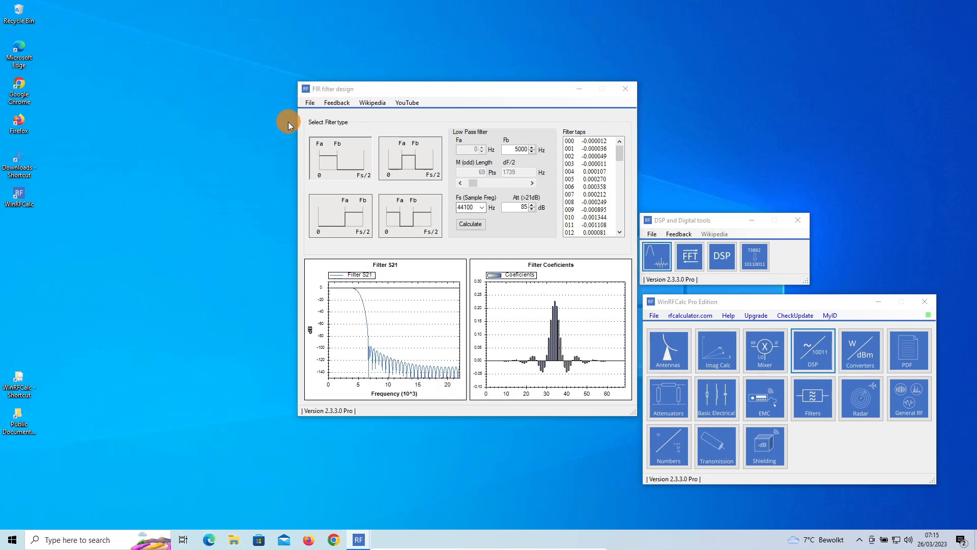
click(233, 539)
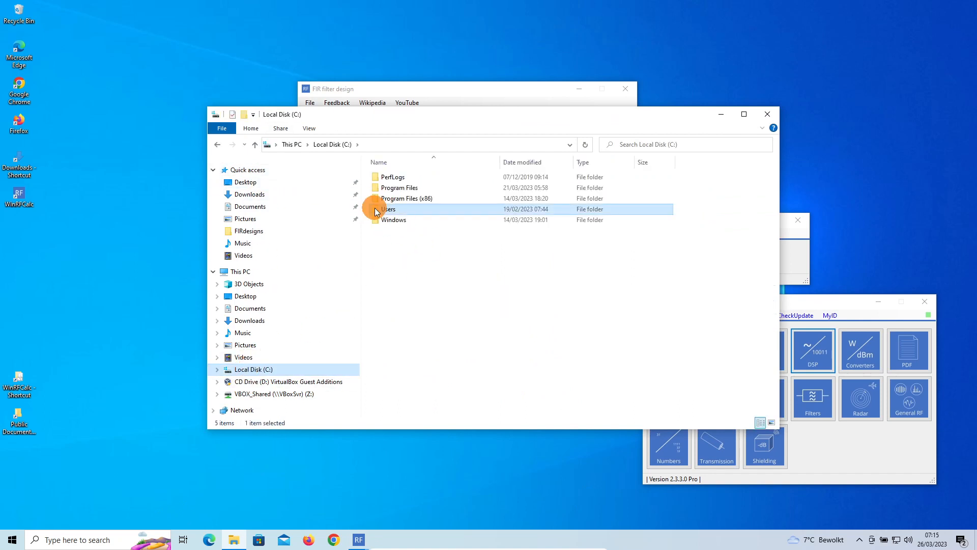
Browse to Public Documents > WinRFCalc > Supportfiles > DSP > FIRcoef and open the new 69-tap file in Notepad
double_click(390, 208)
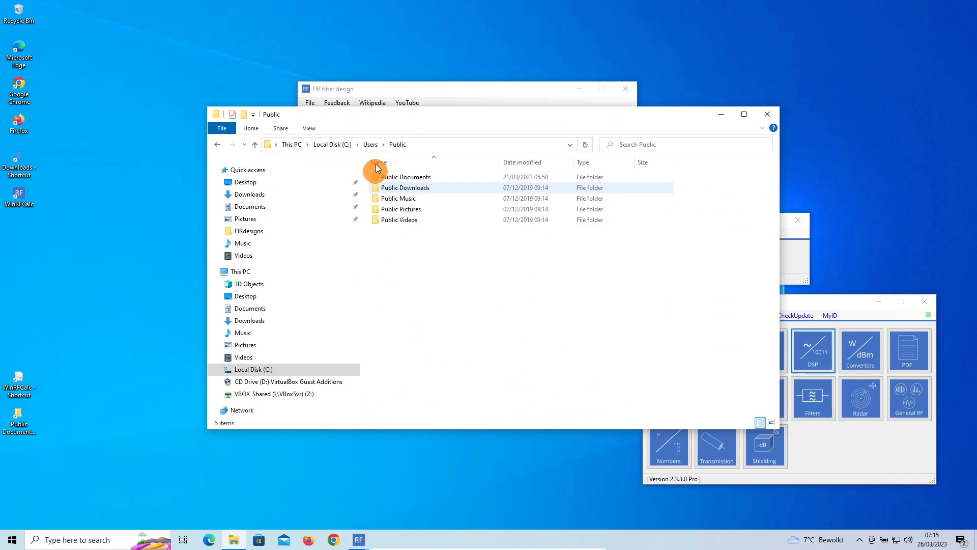
double_click(406, 176)
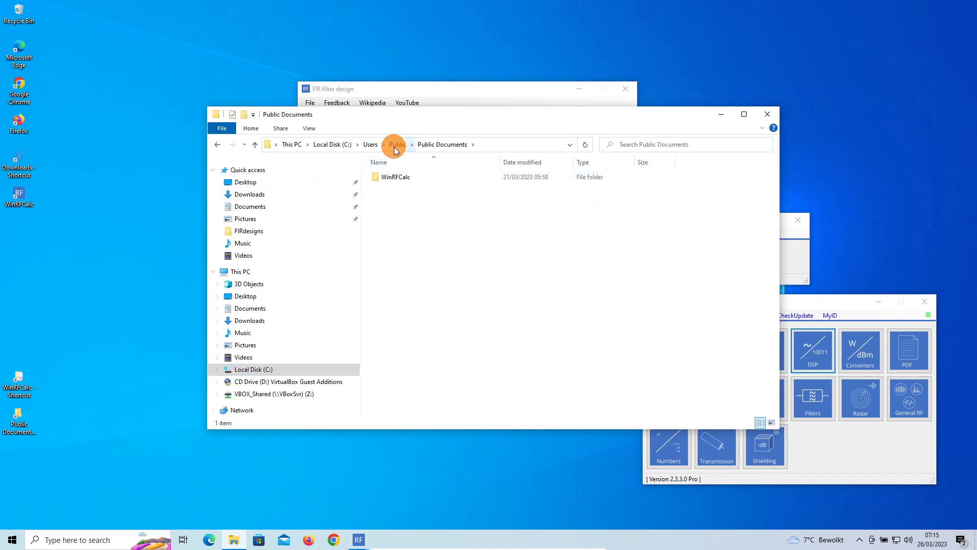
double_click(396, 177)
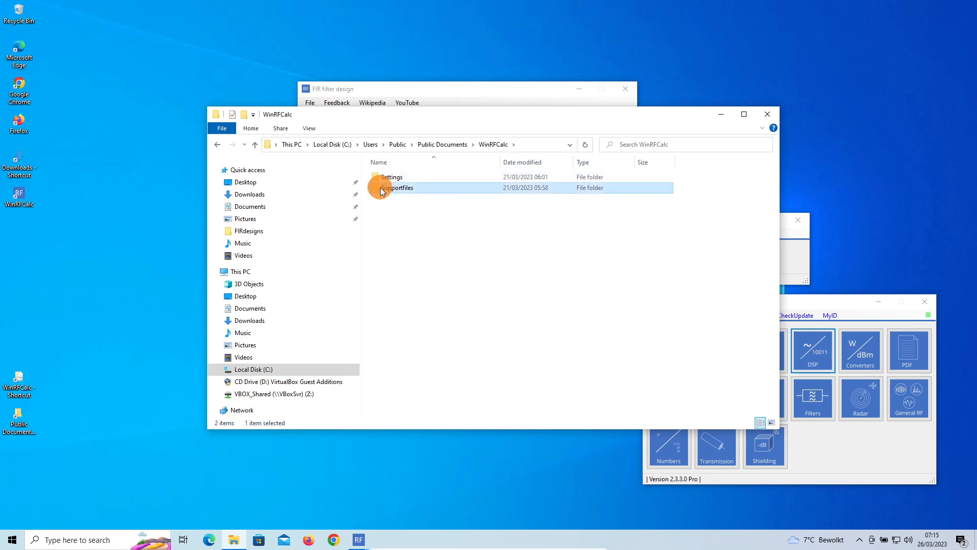
double_click(400, 187)
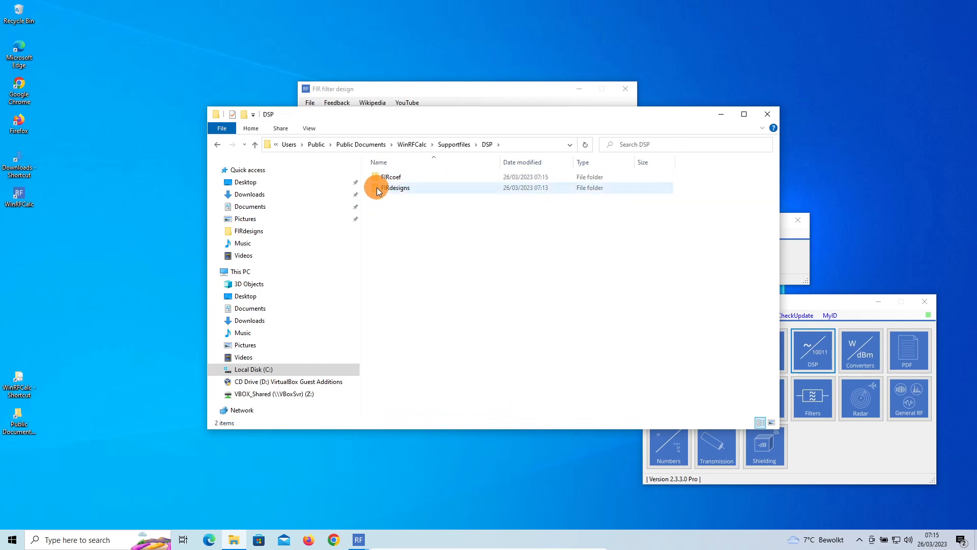
double_click(391, 177)
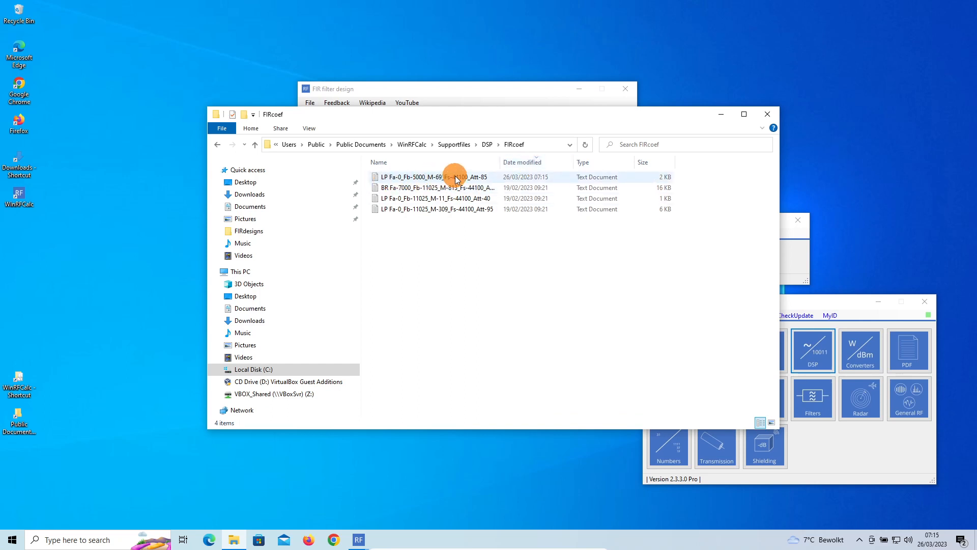
click(436, 177)
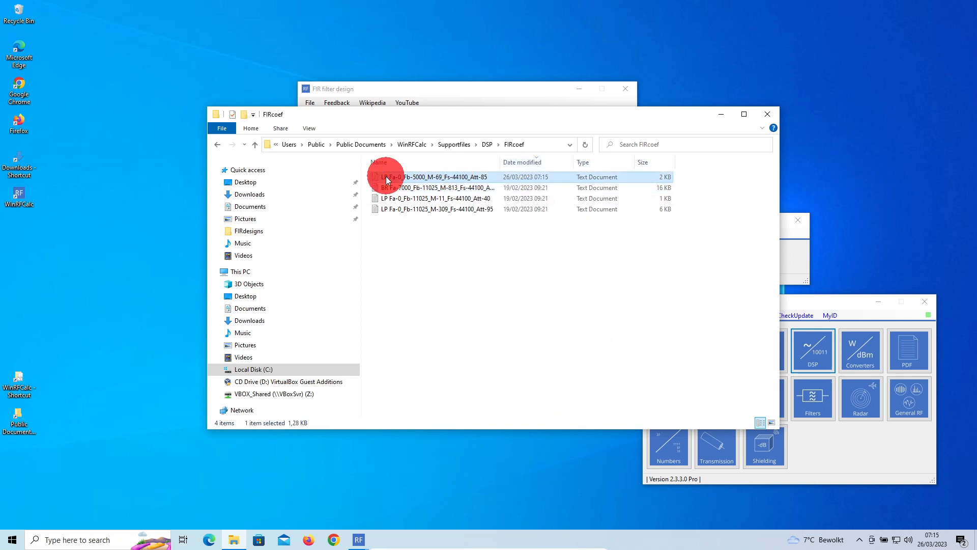
double_click(437, 177)
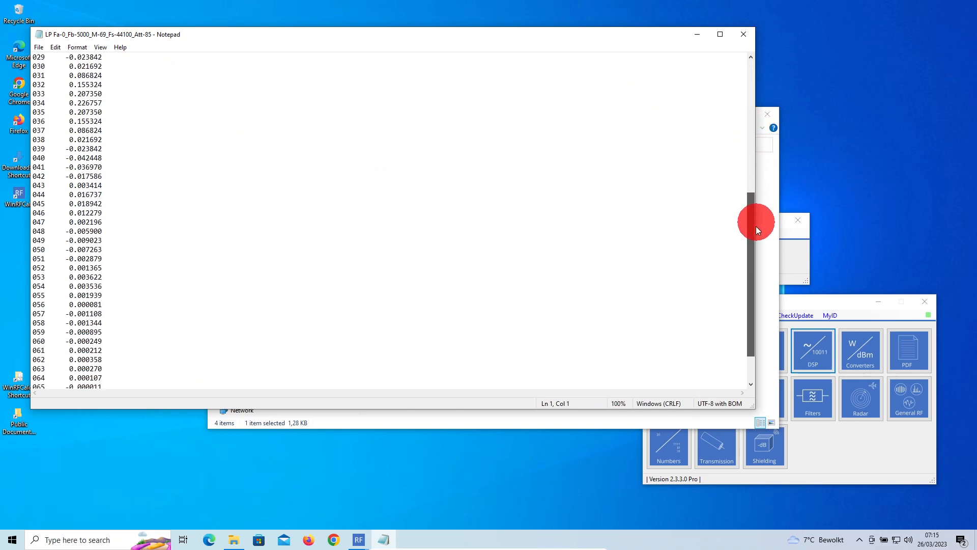
Read the coefficient list down to tap 068, then close Notepad and the folder window
scroll(down, 3)
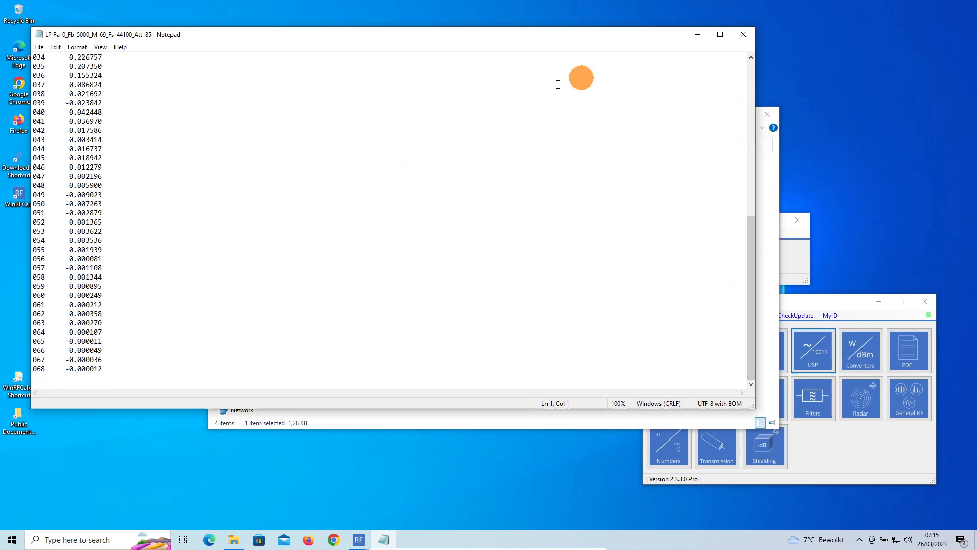
mouse_move(740, 251)
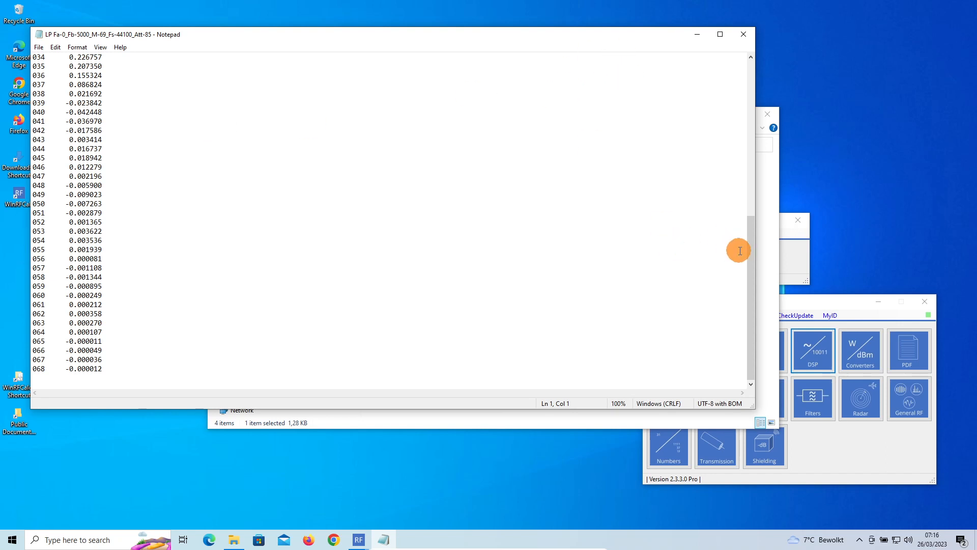
scroll(up, 3)
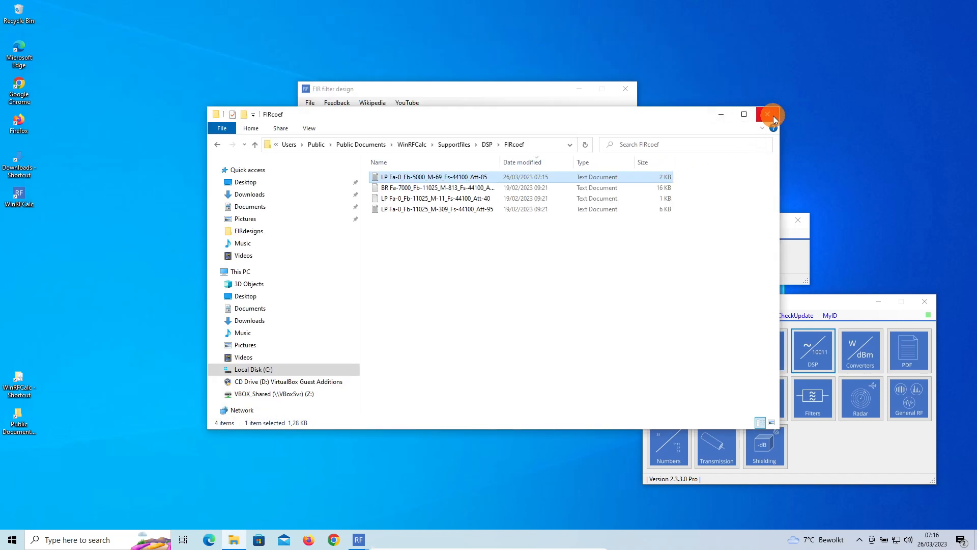
click(772, 114)
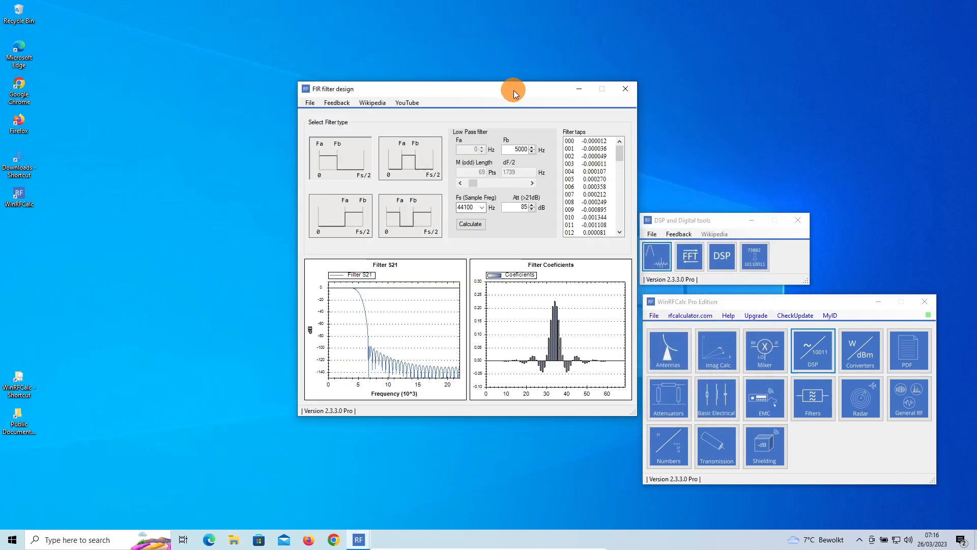